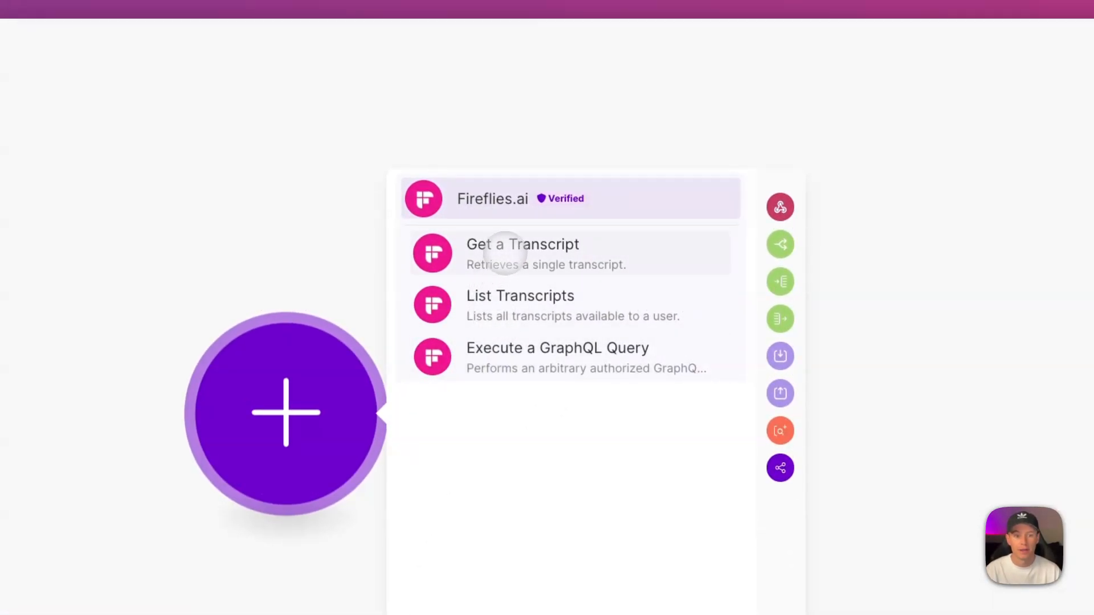
- Add the Fireflies.ai Get a Transcript action to the scenario
click(523, 254)
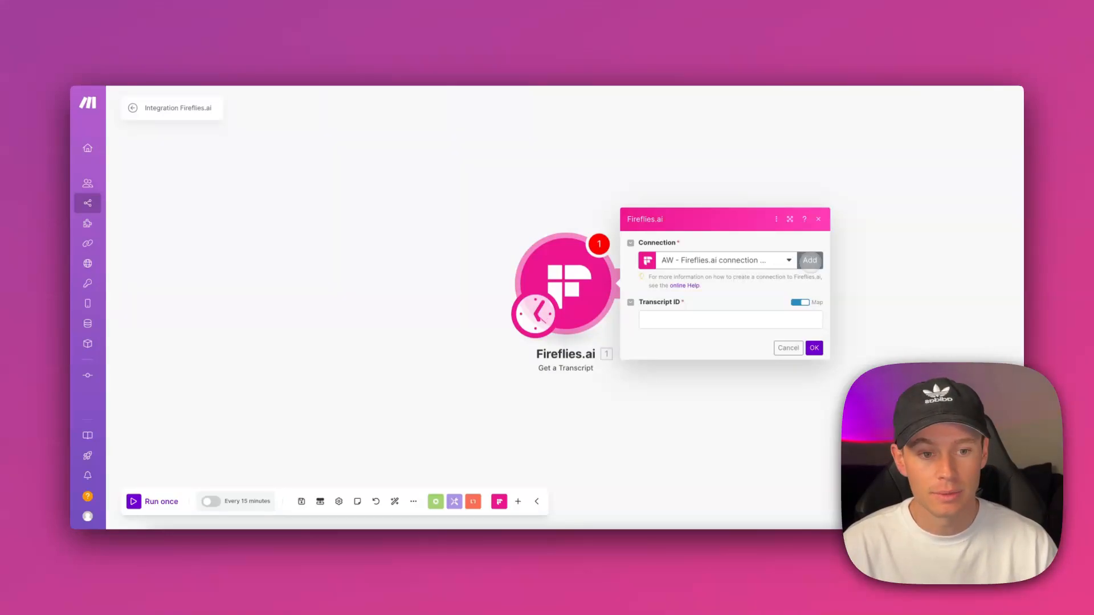
click(810, 261)
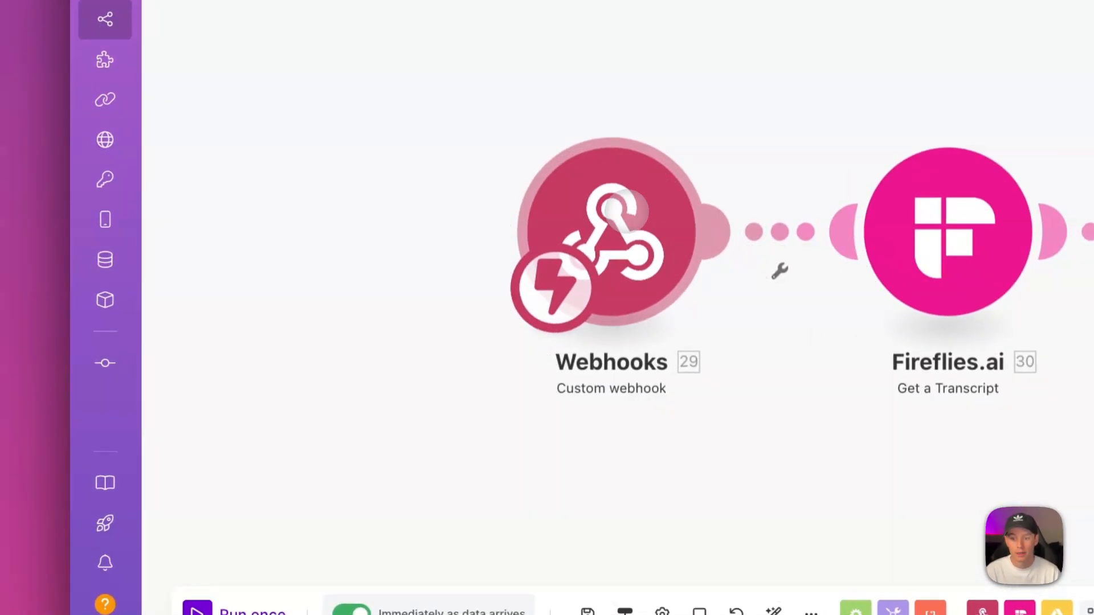
- Open the Webhooks Custom webhook trigger's settings, showing the Fireflies transcription webhook
click(610, 239)
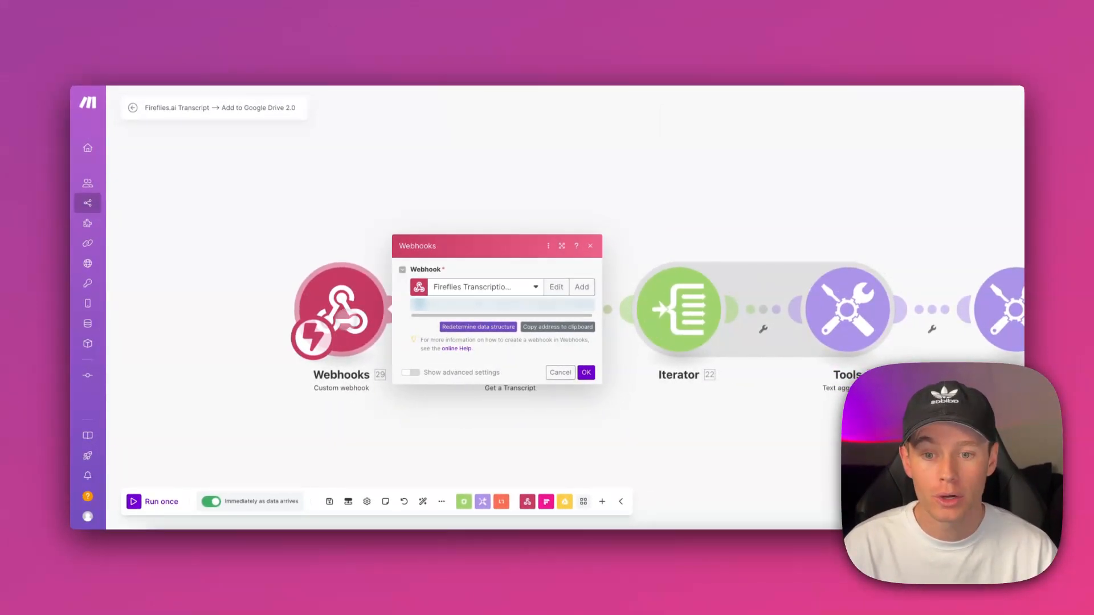